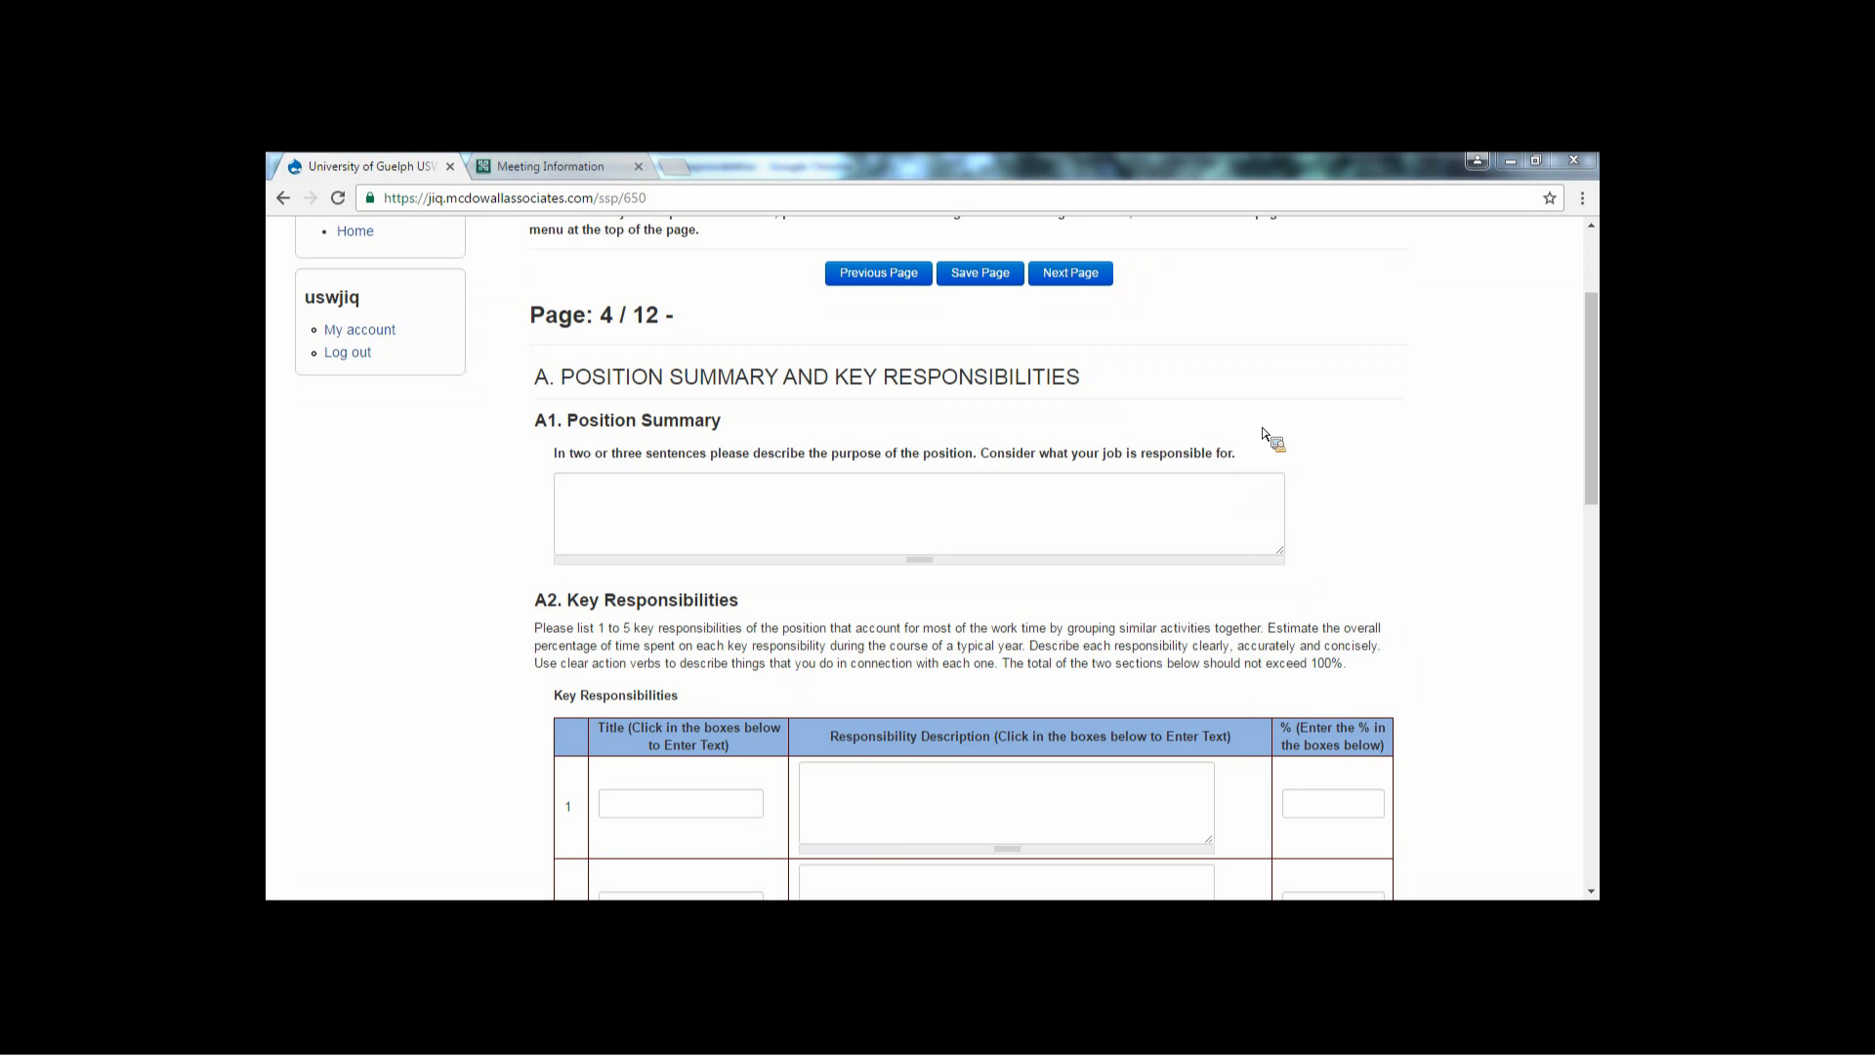
mouse_move(915, 526)
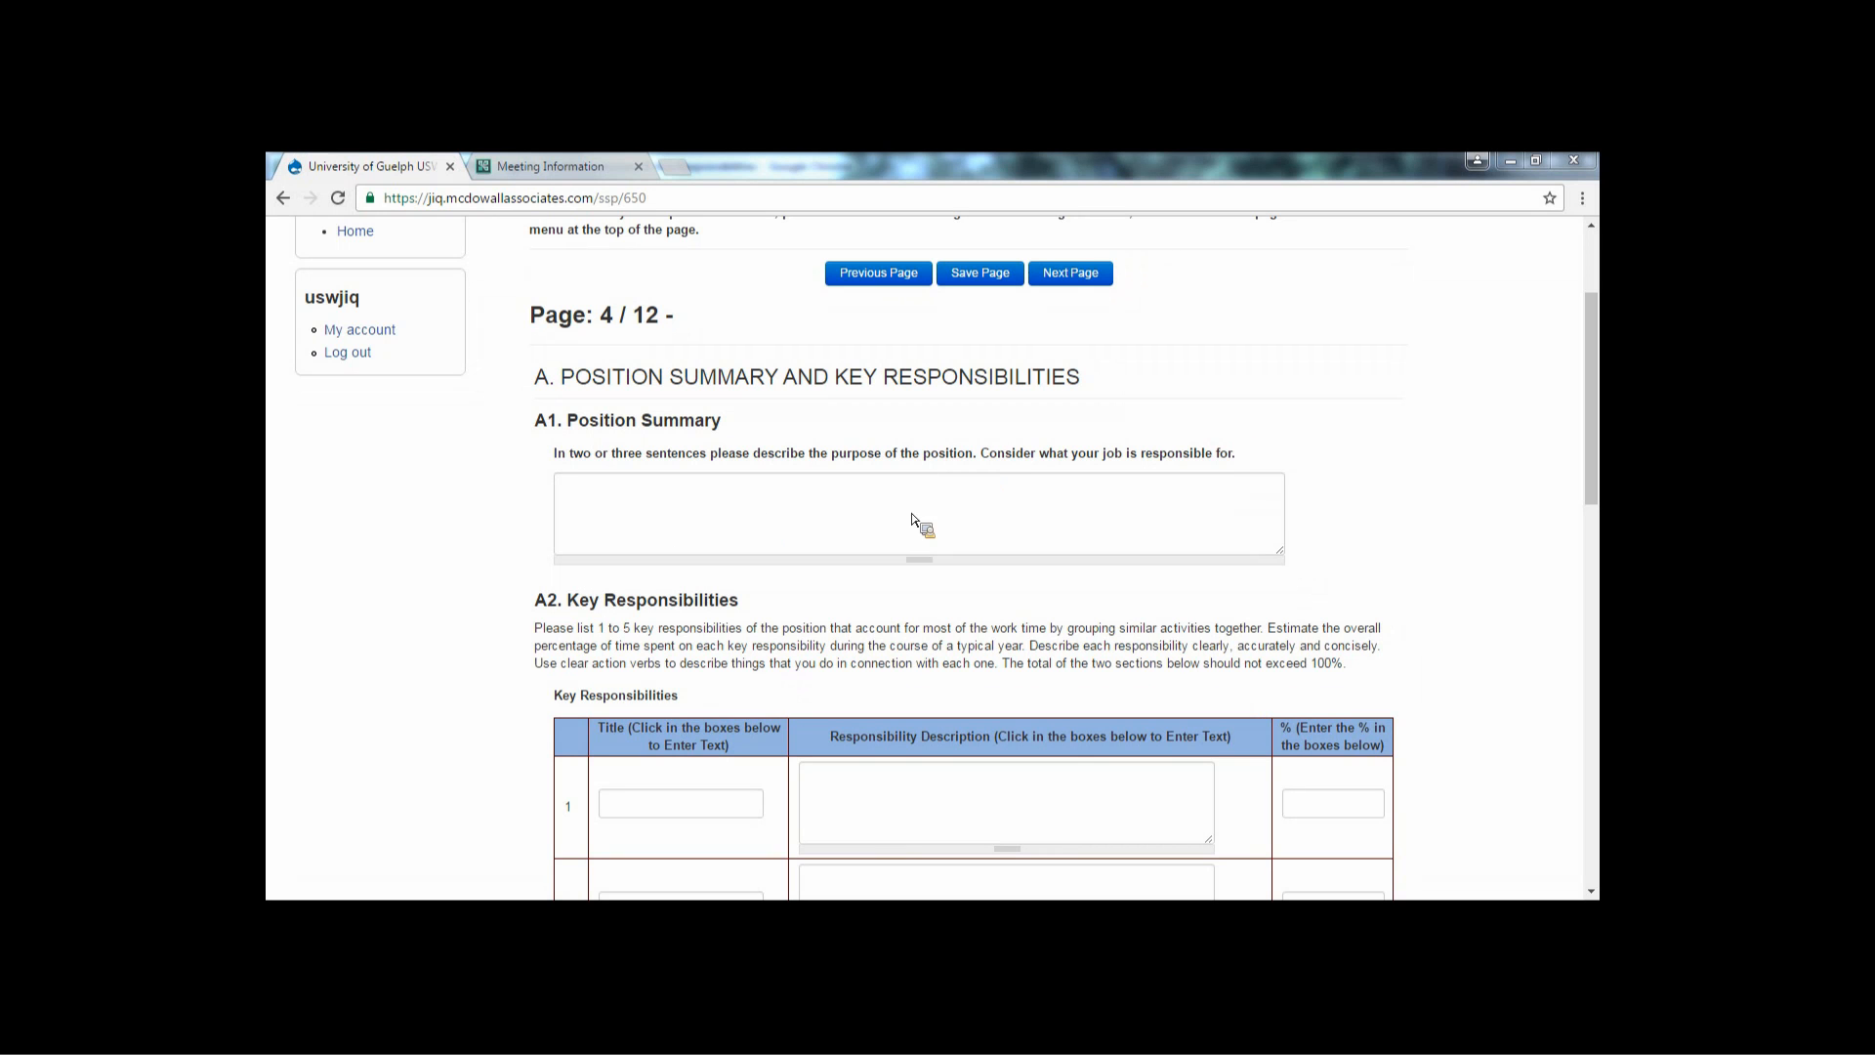
mouse_move(932, 524)
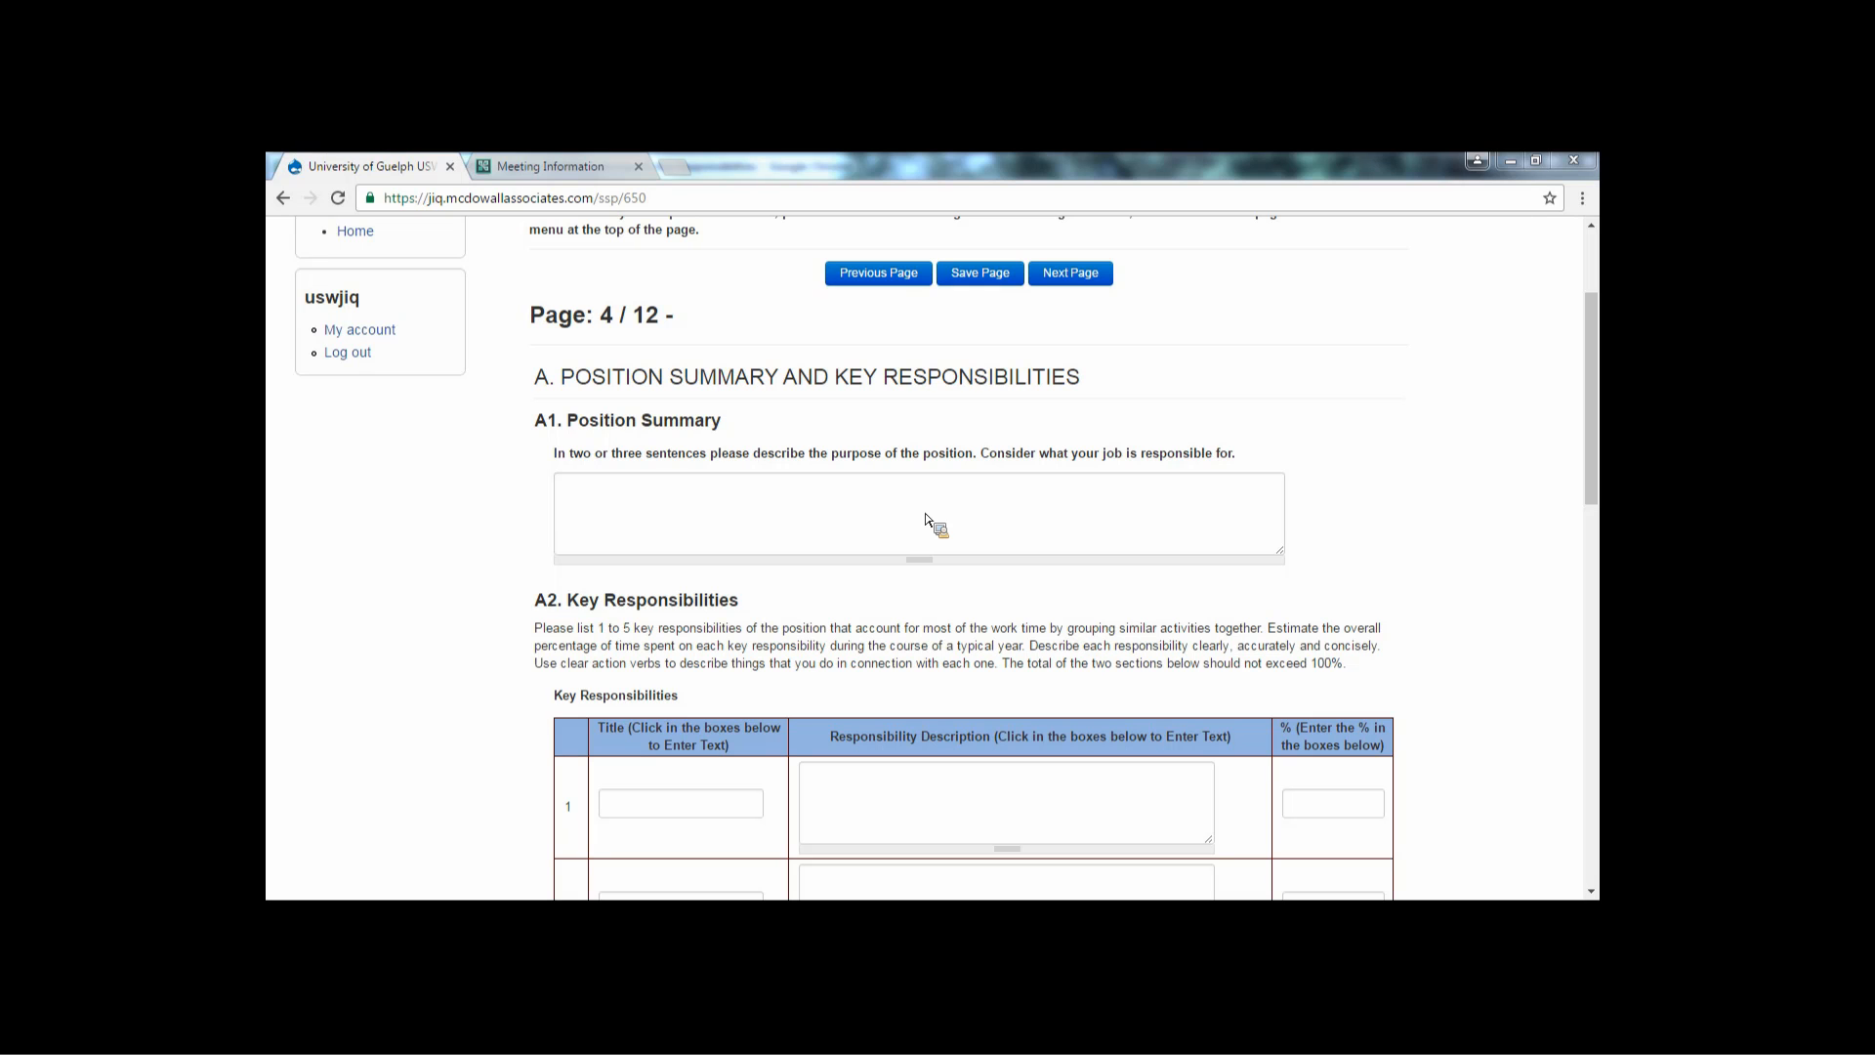
- Scroll down page 4 until Key Responsibilities rows 1 to 4 are visible
scroll("down", 3)
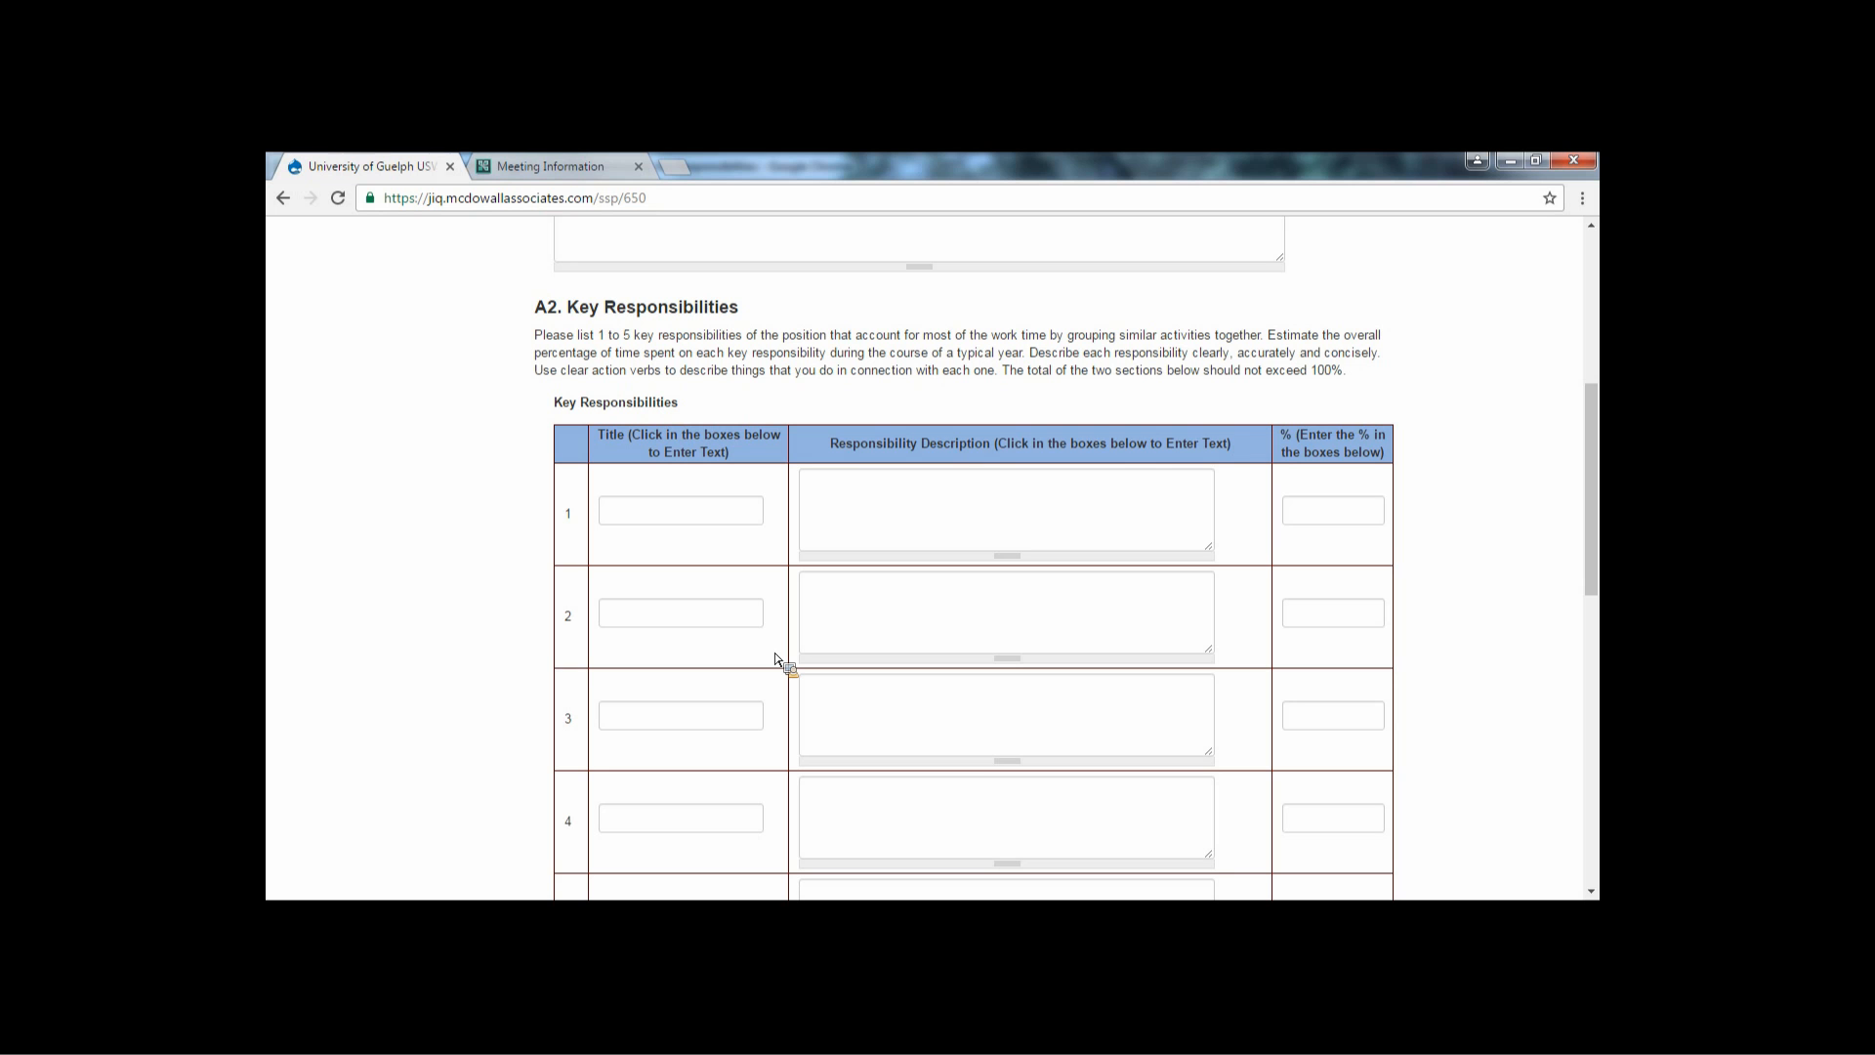
- Scroll to the bottom of page 4 showing rows 6–8, the zero Total and 'No comment' Supervisor's Comments
scroll("down", 3)
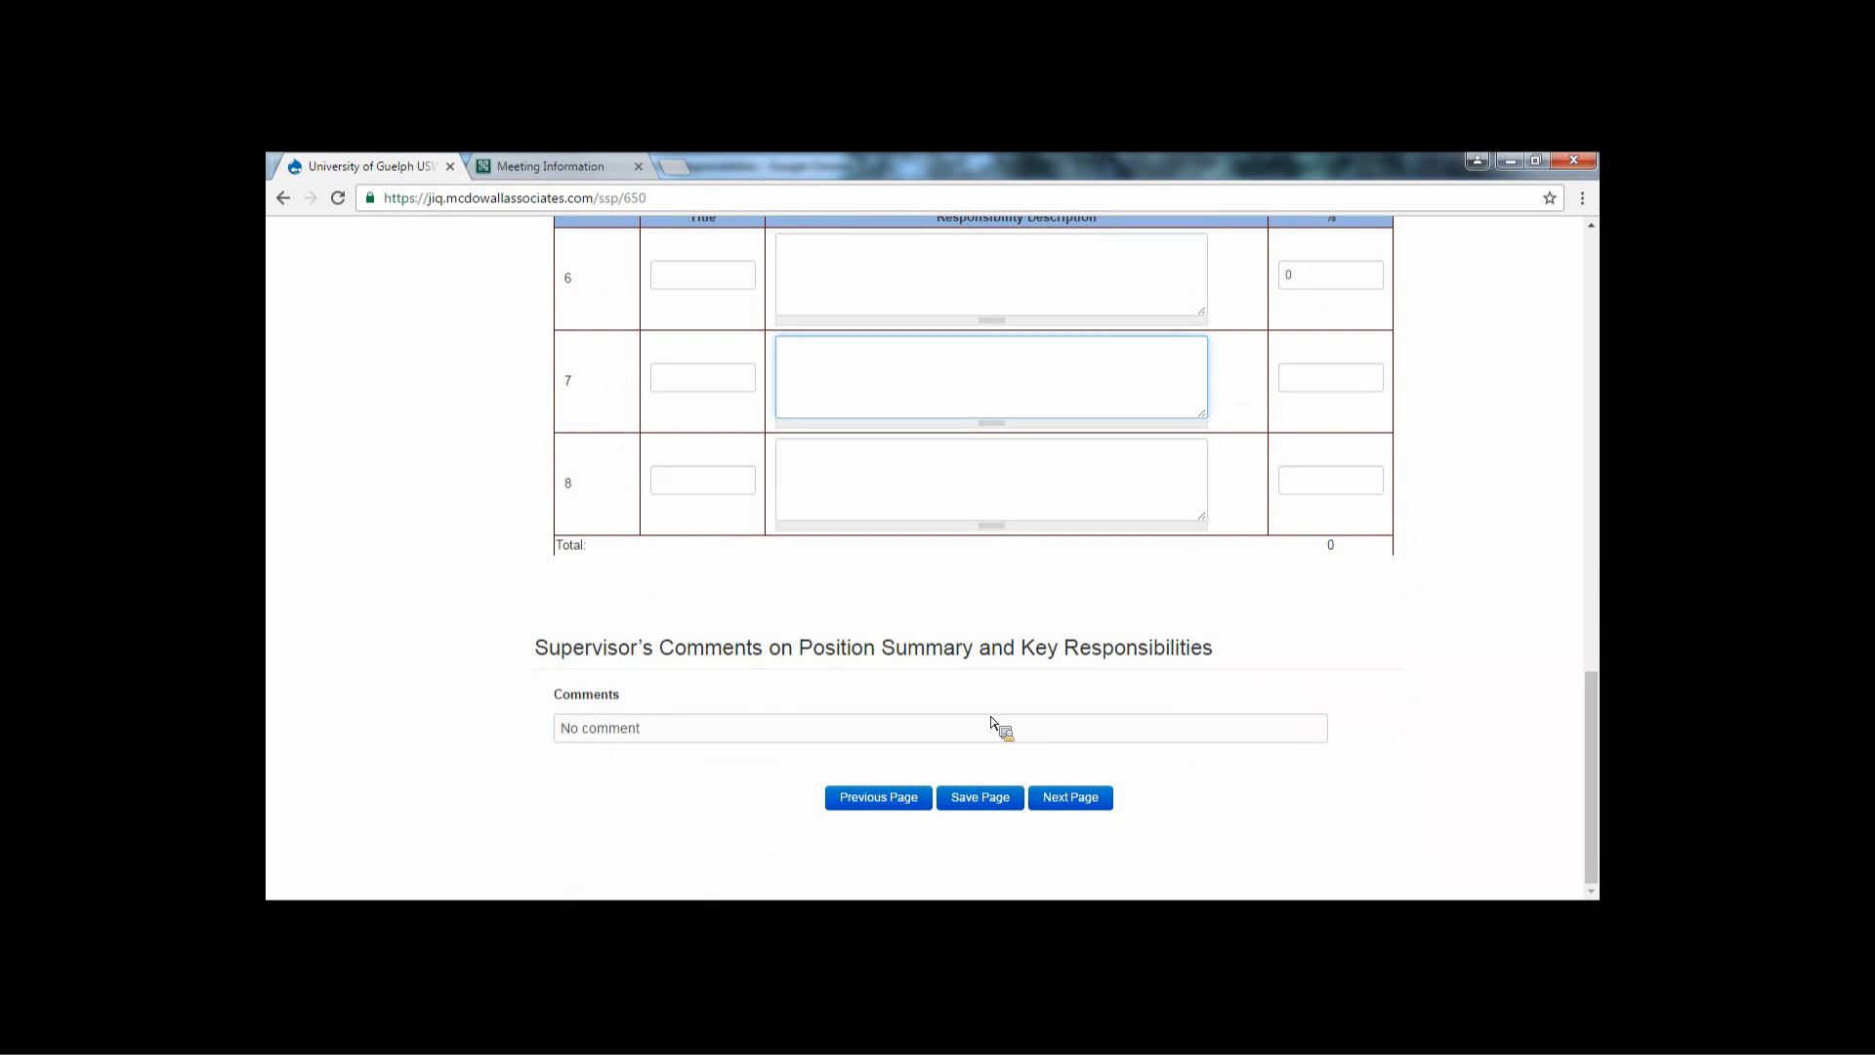
left_click(990, 377)
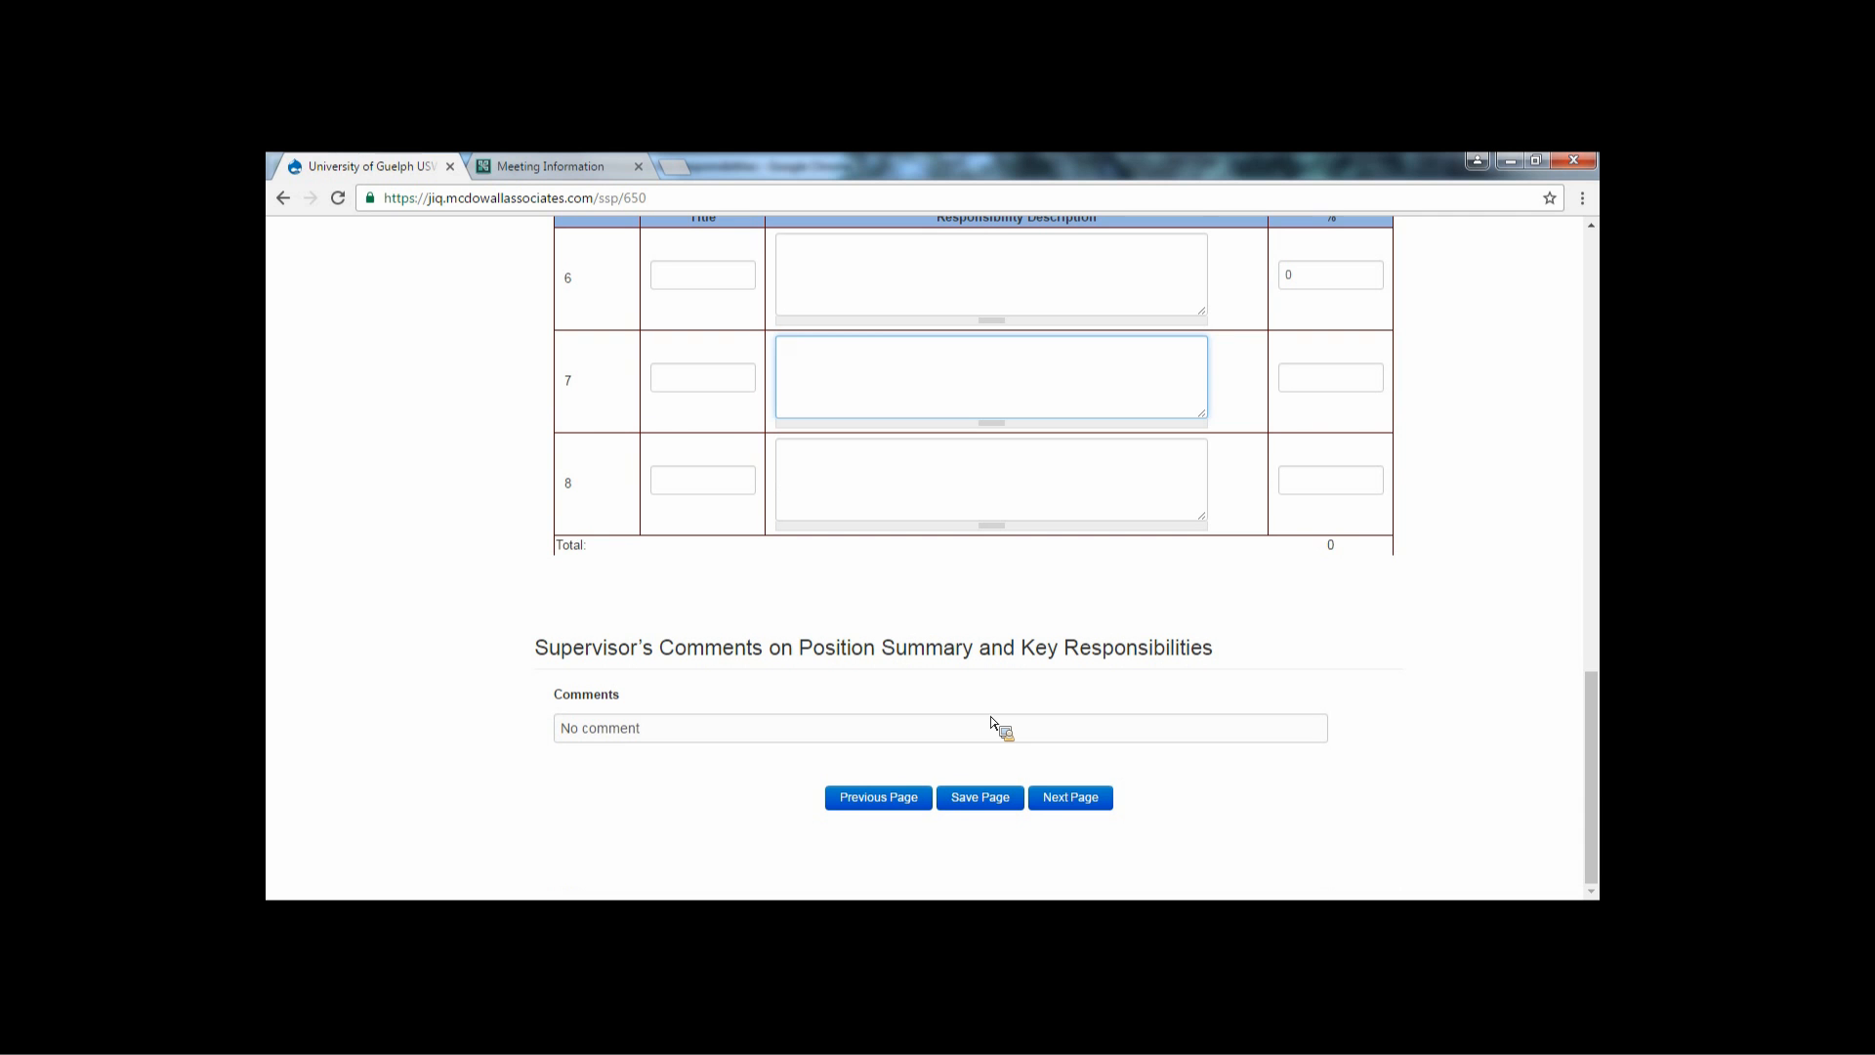
left_click(991, 377)
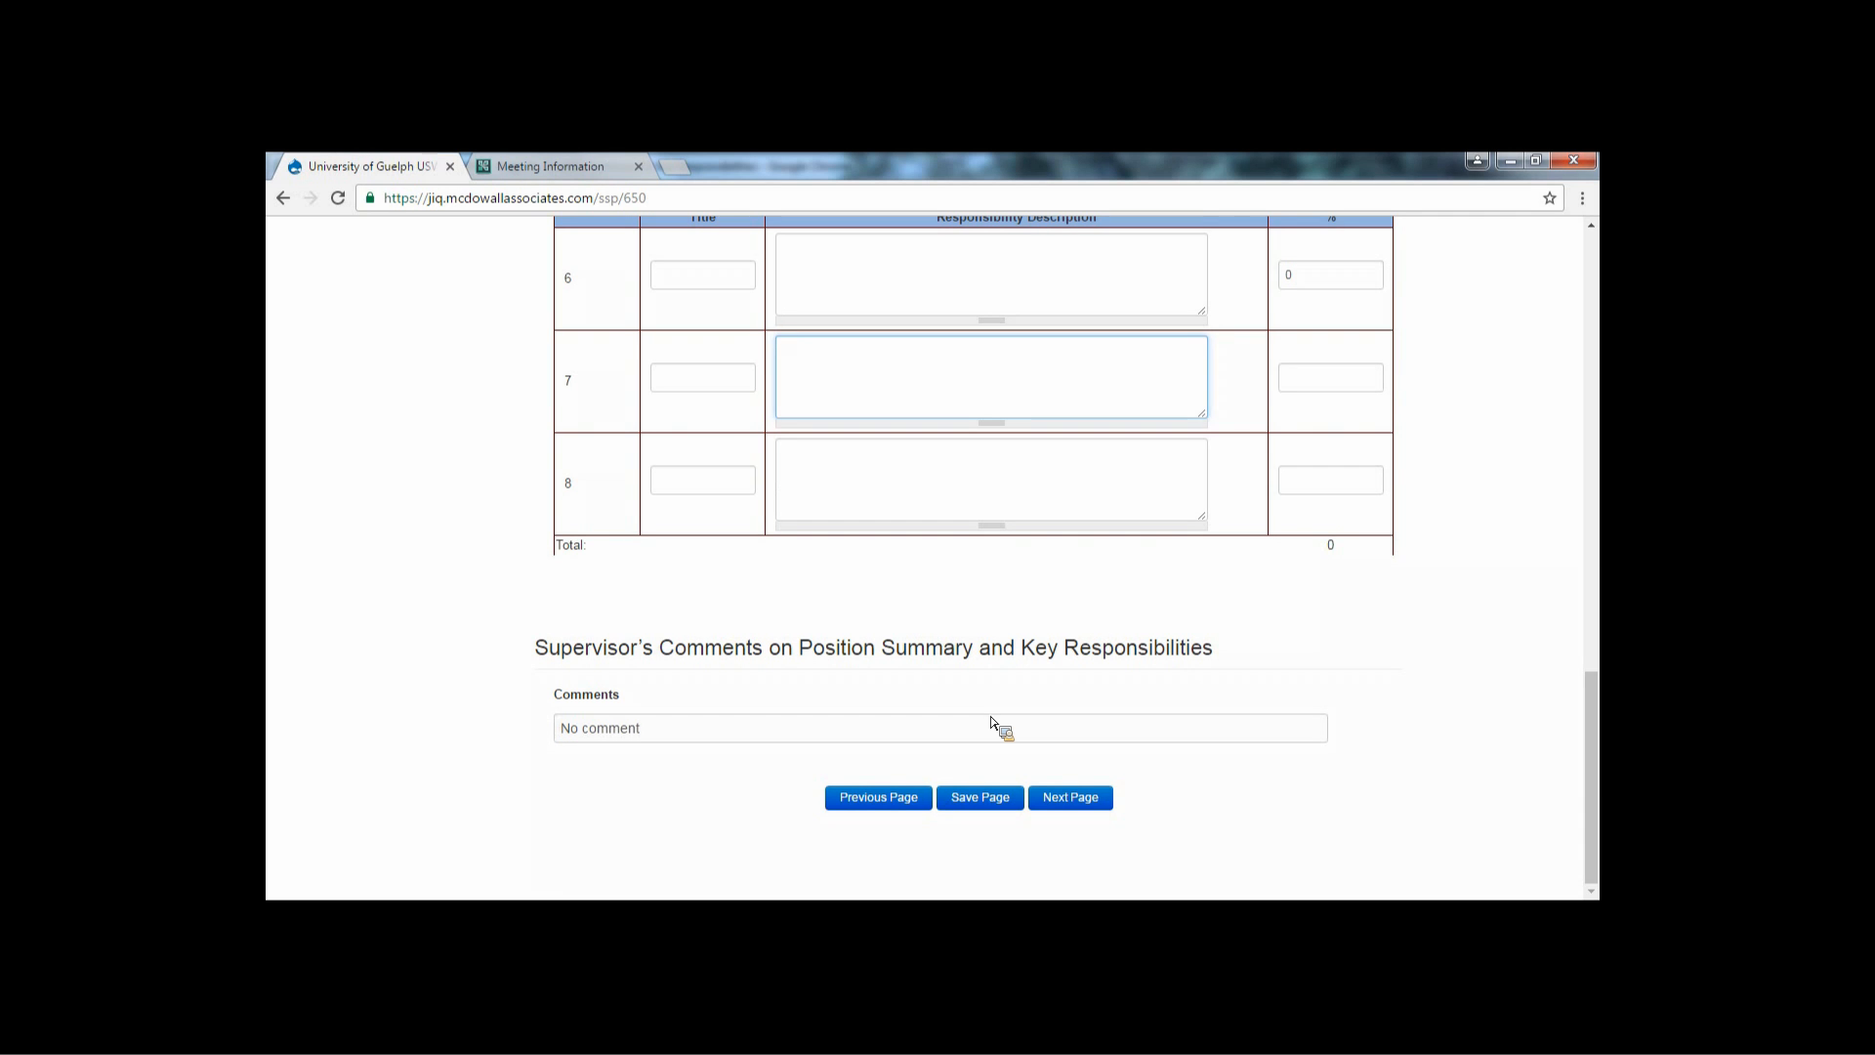
left_click(991, 377)
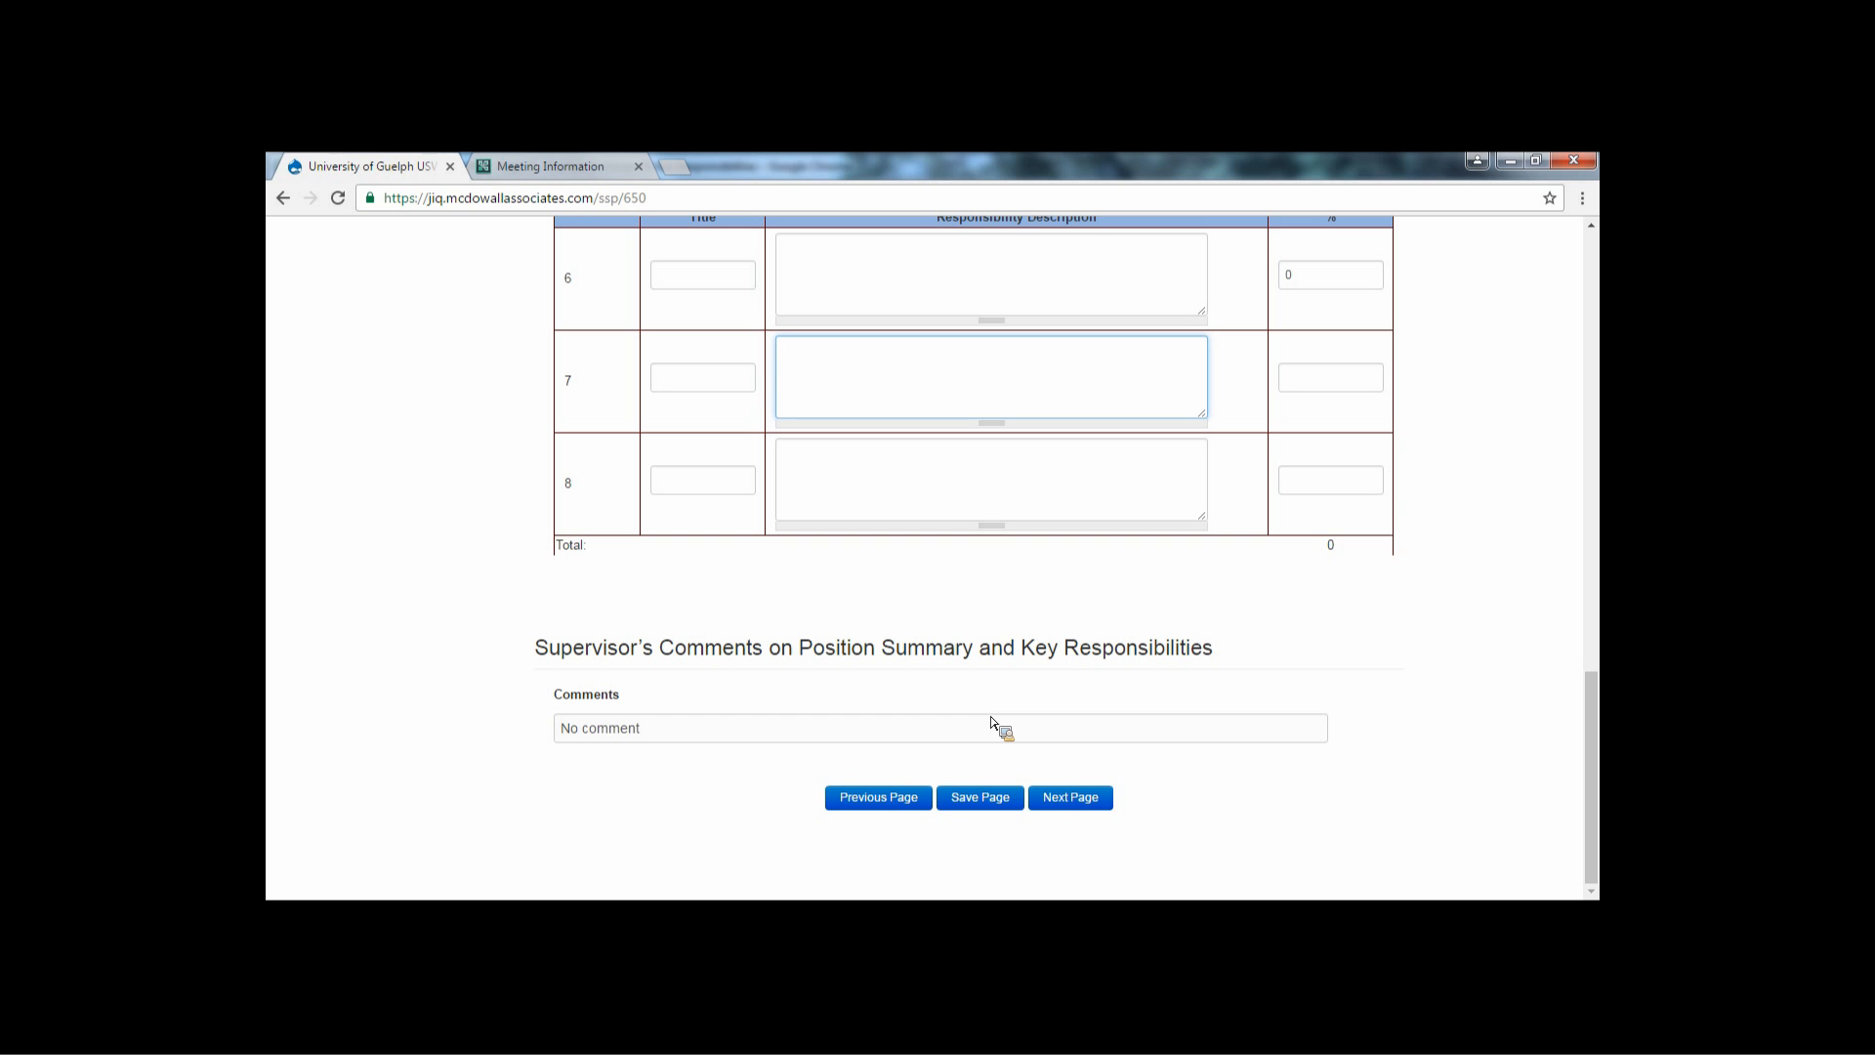
left_click(990, 377)
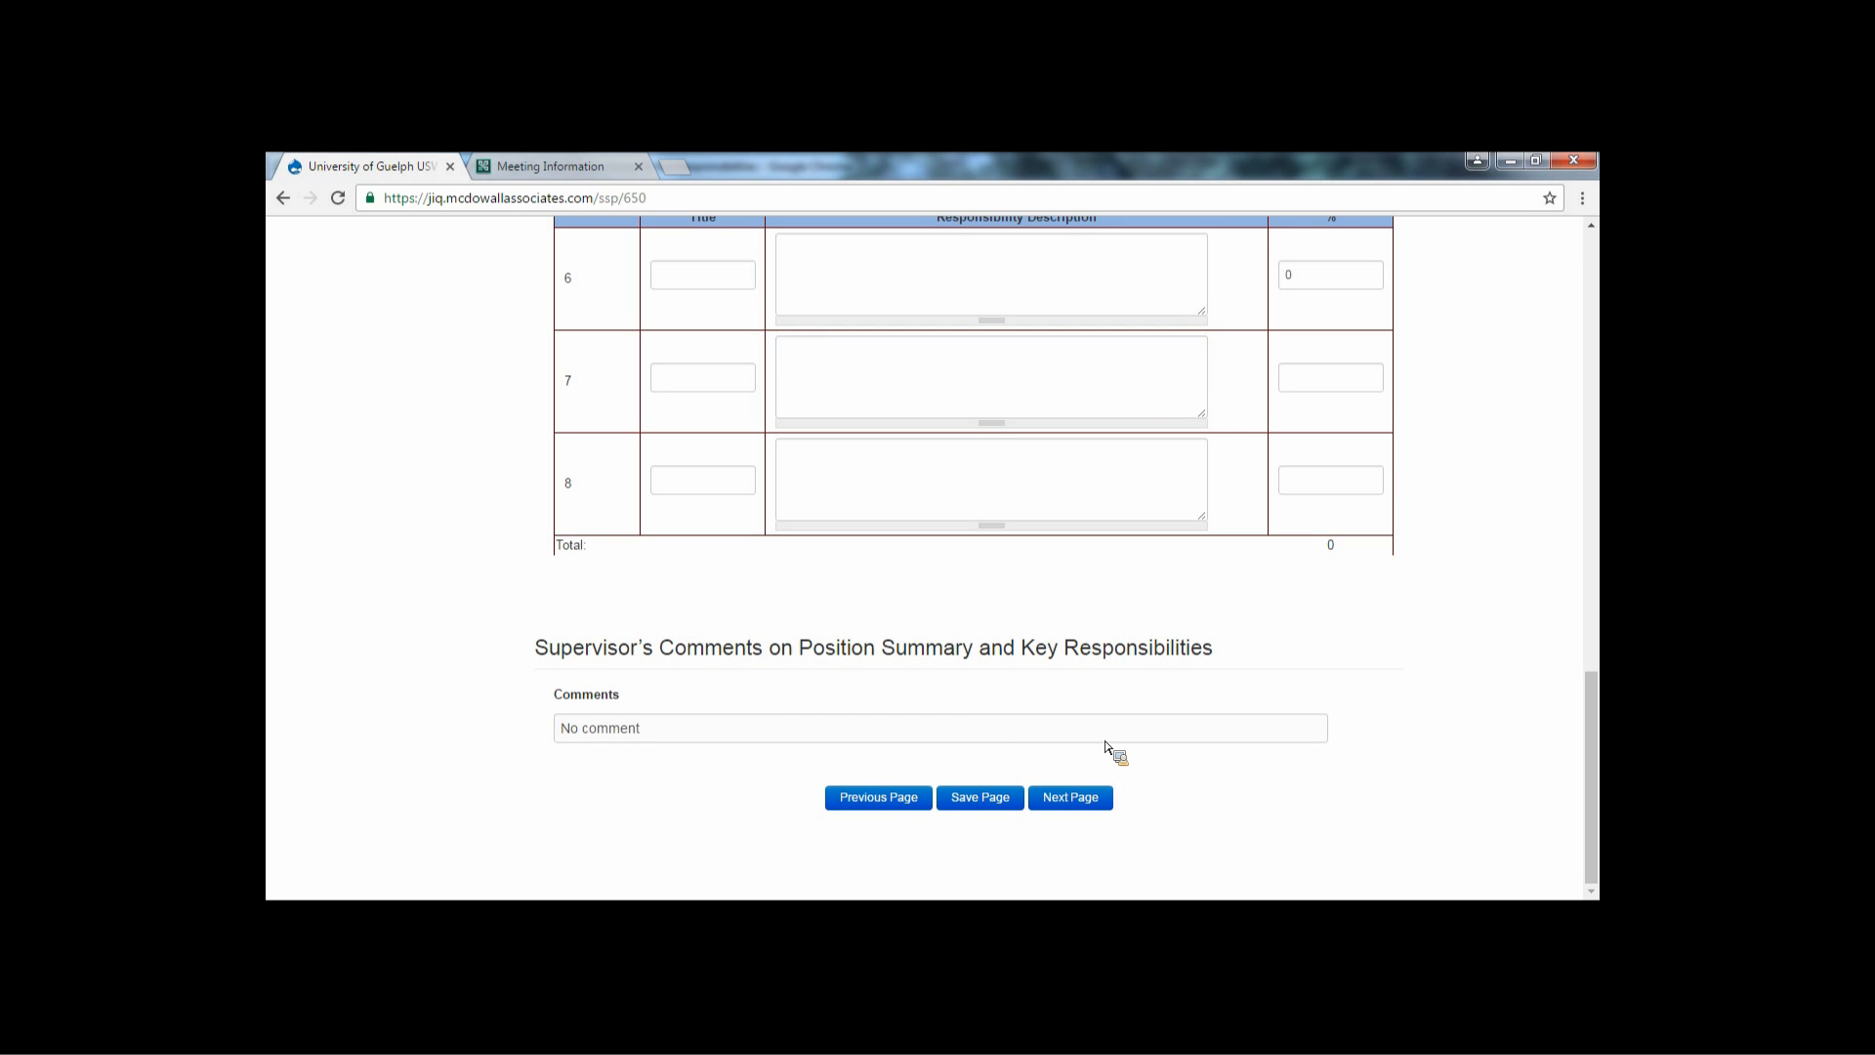
mouse_move(1069, 797)
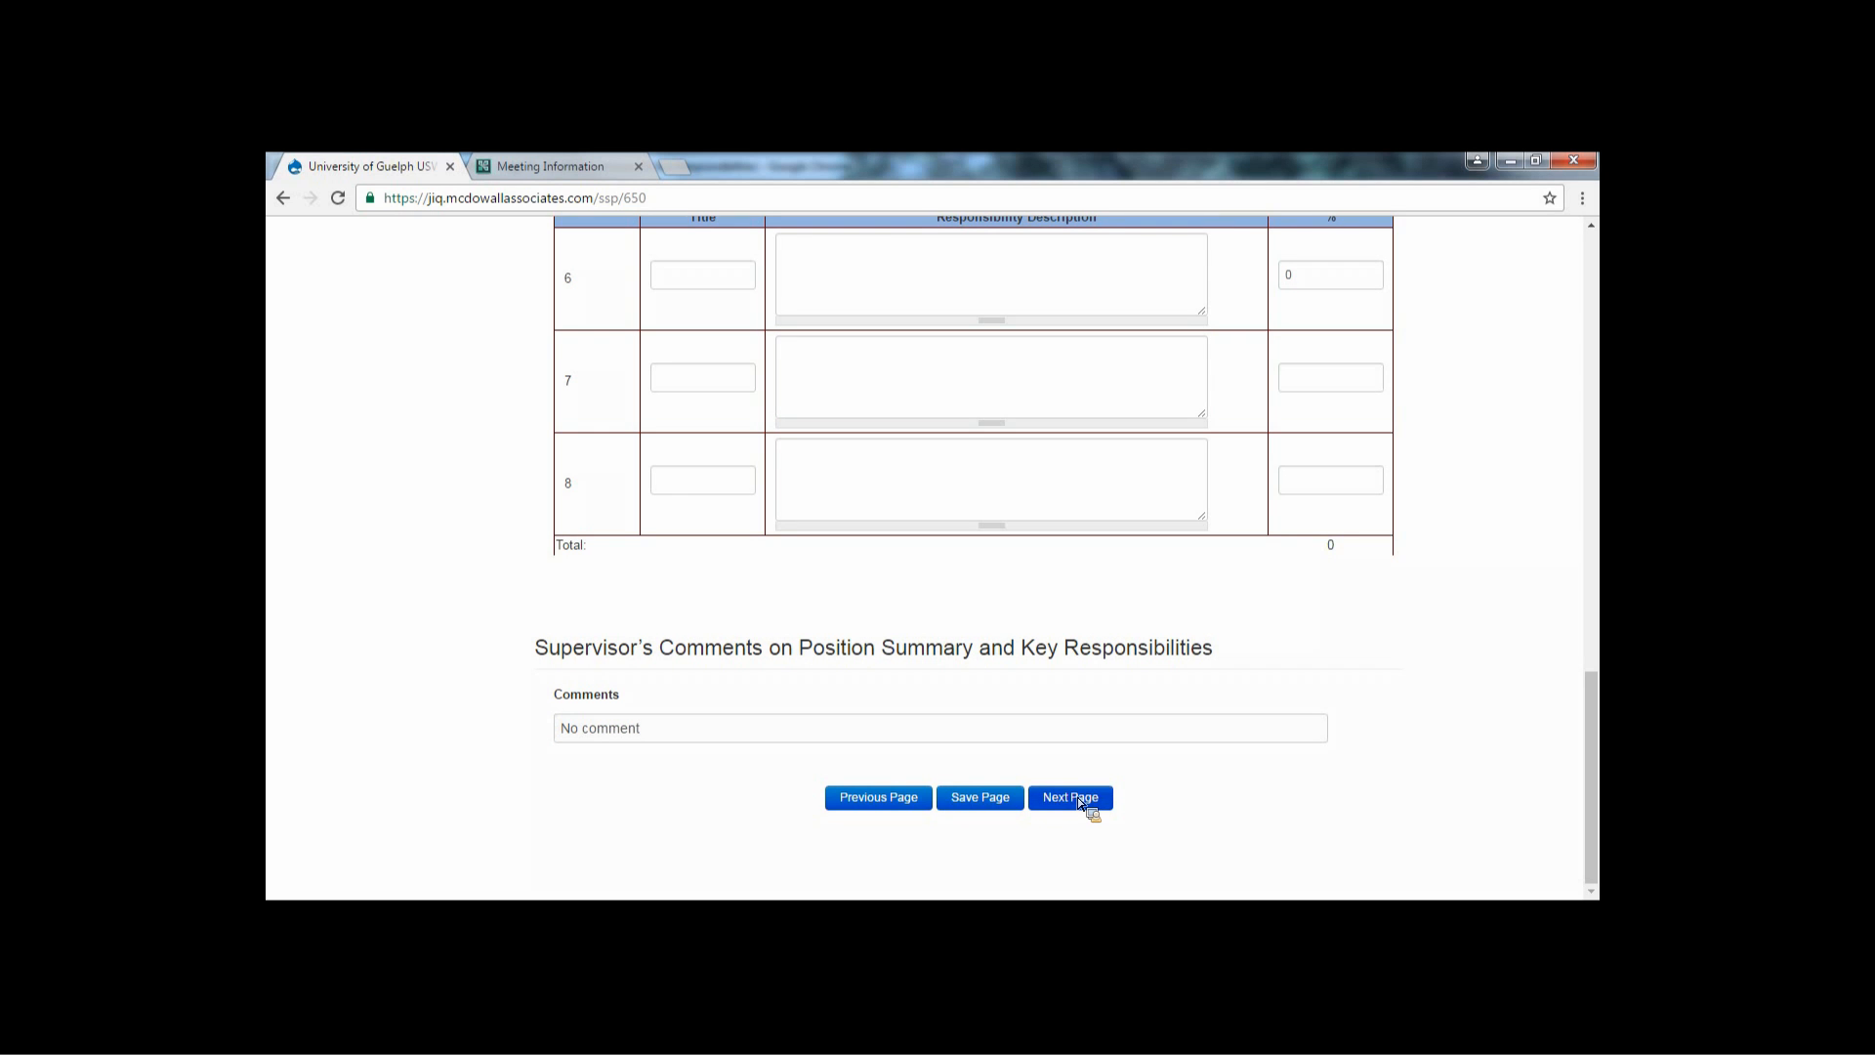
- Advance via Next Page to page 5 of 12, the B. Skills section on Complexity-Judgement/Reasoning
left_click(1069, 797)
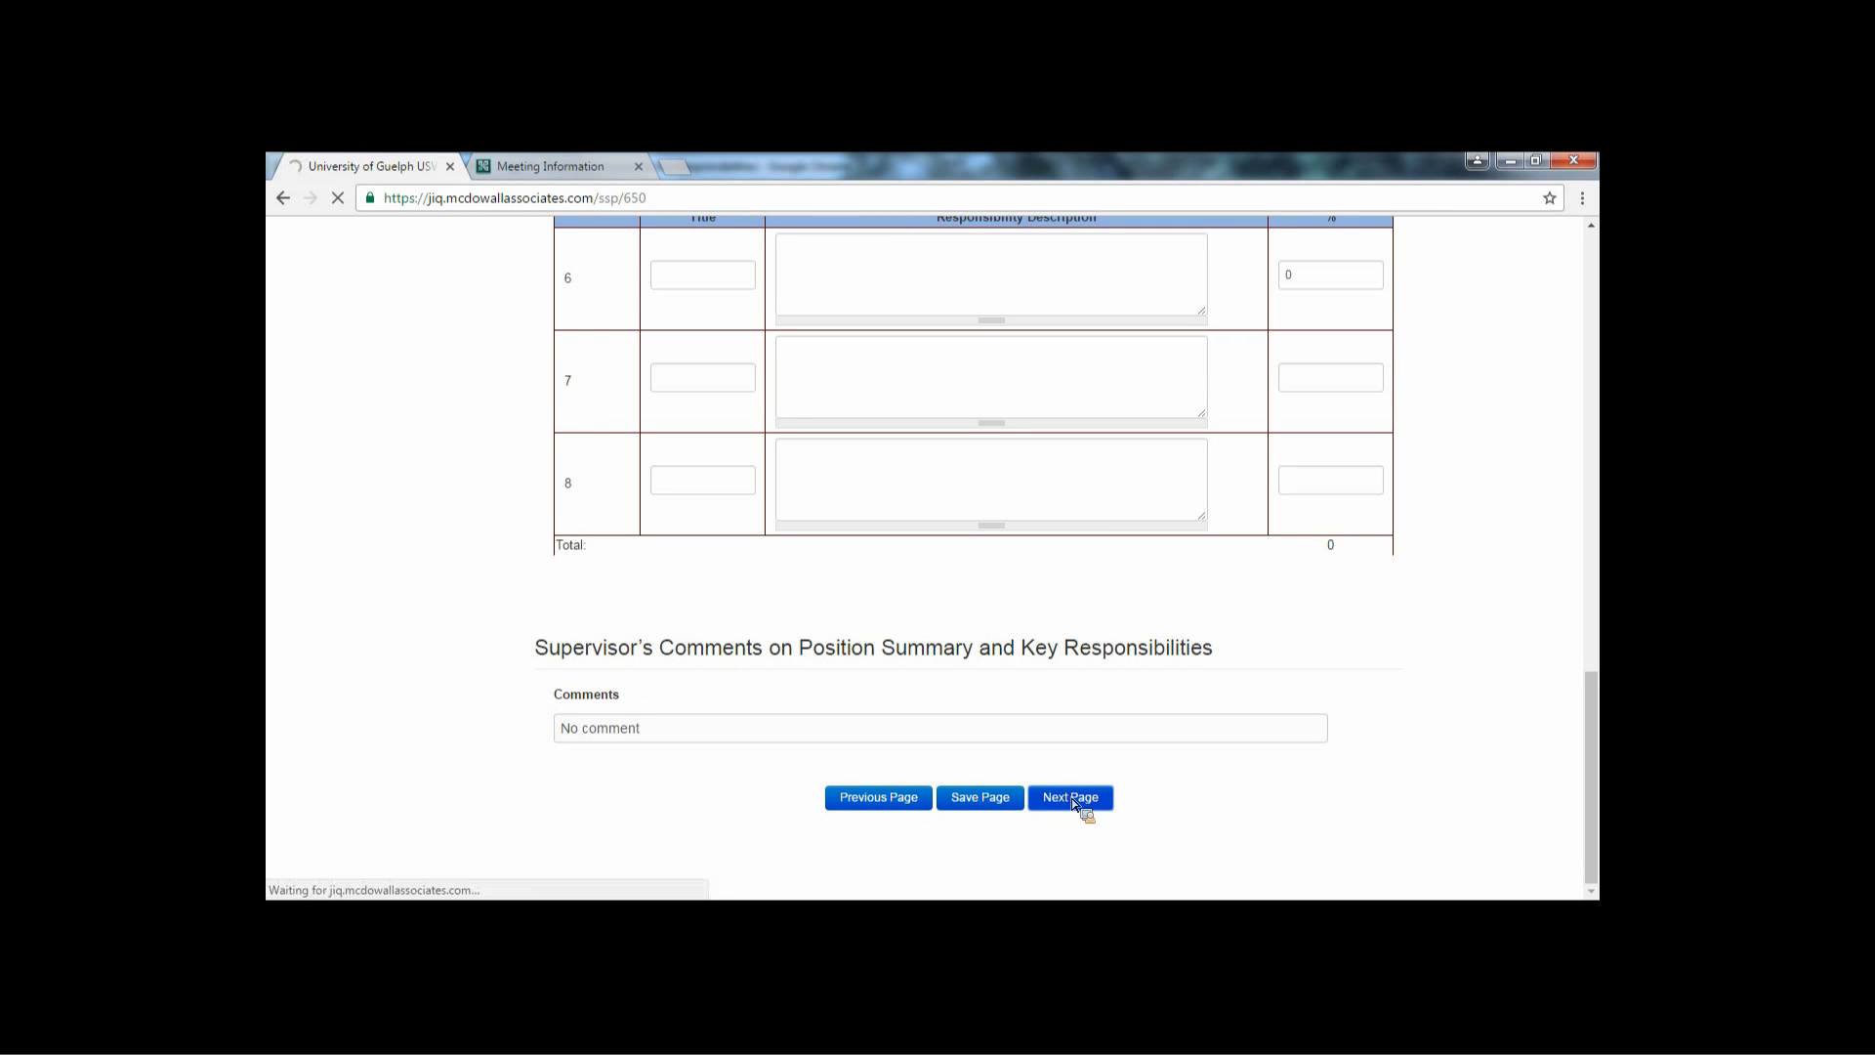
left_click(1069, 797)
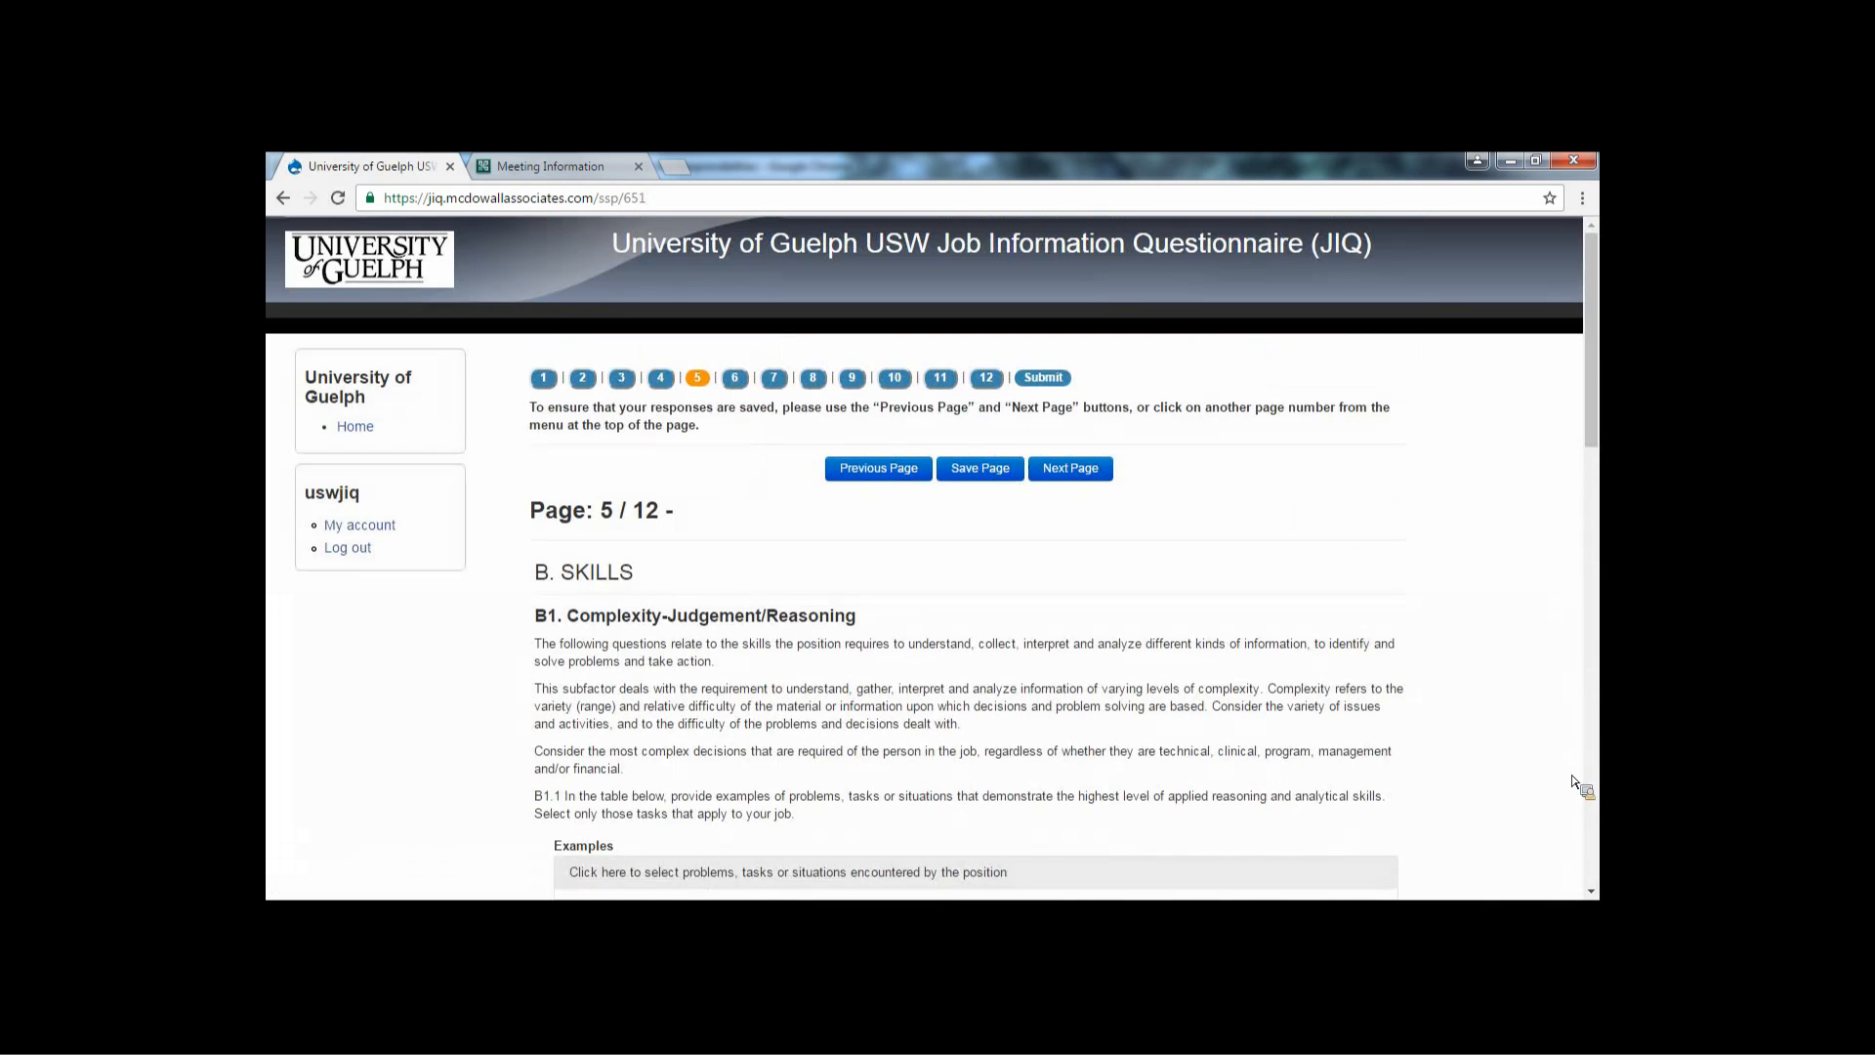
mouse_move(1381, 444)
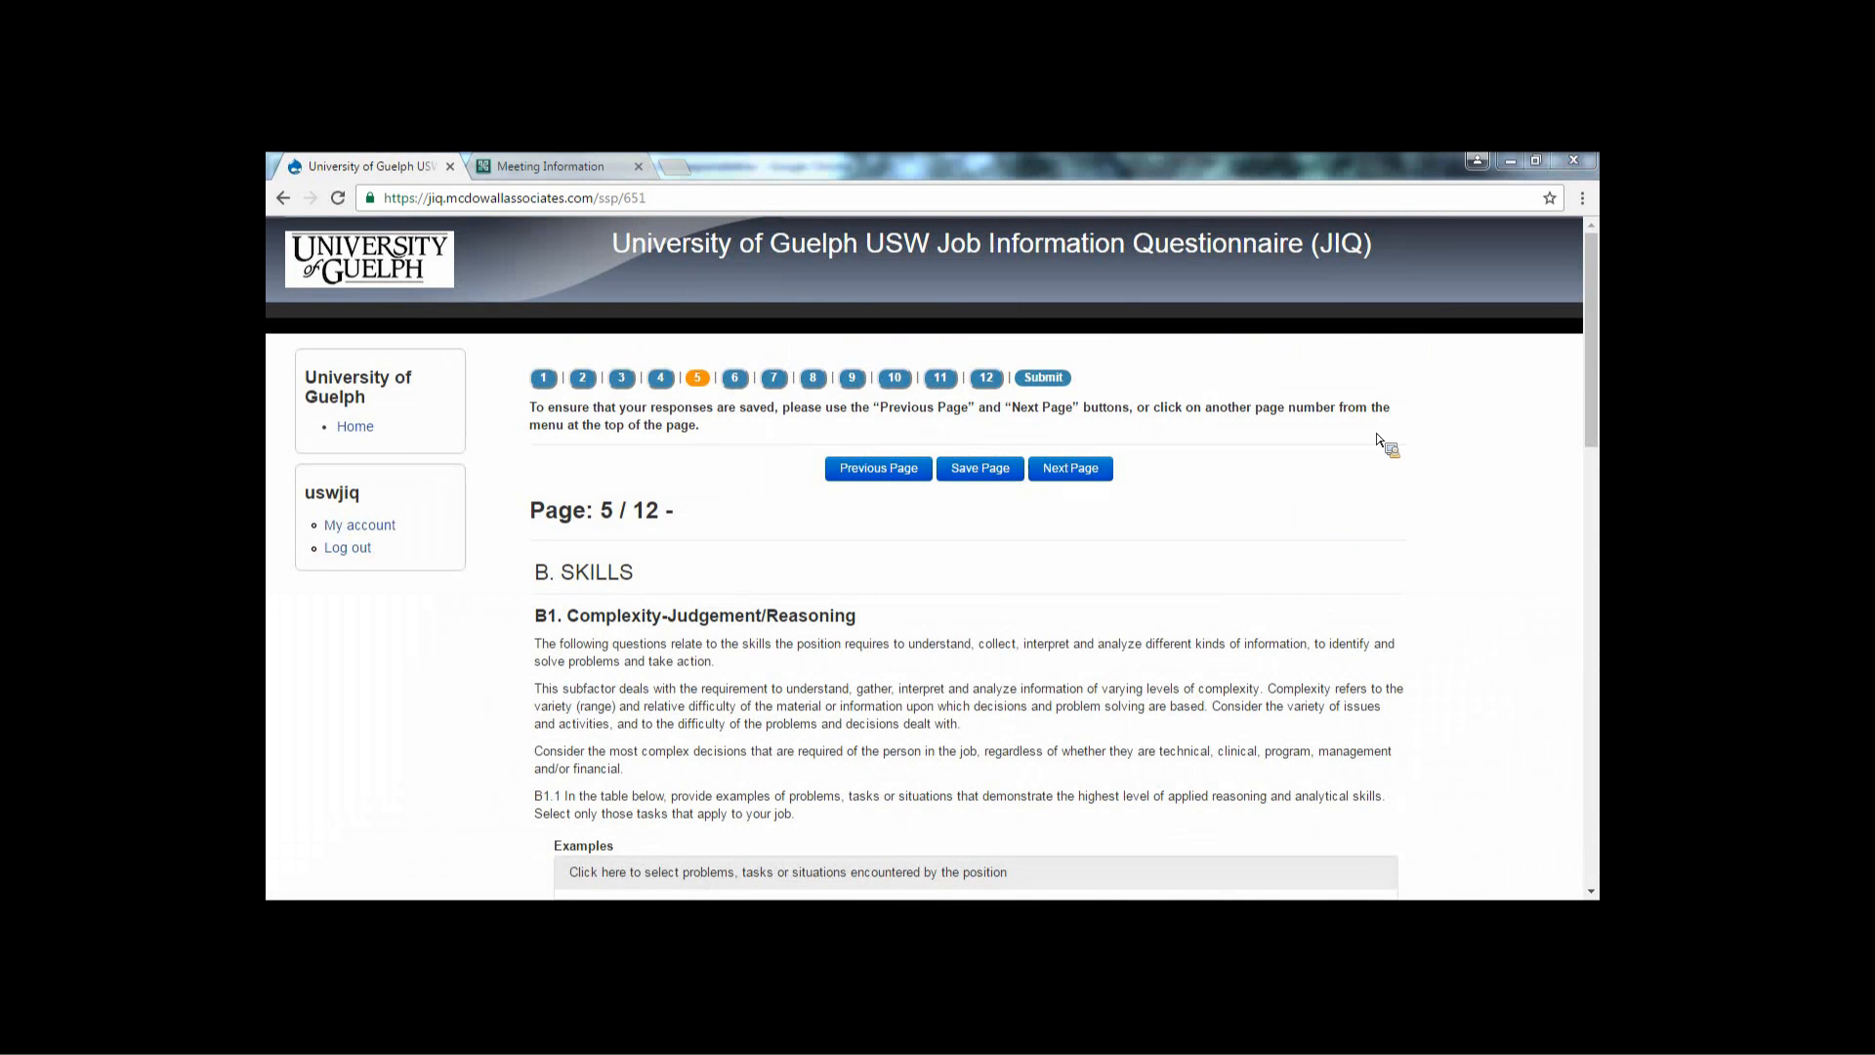